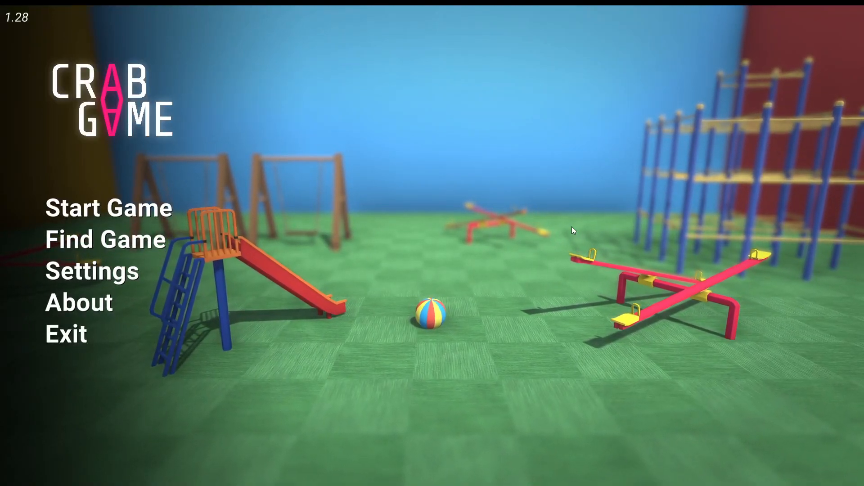
Open Crab Game's Settings from the main menu, showing FOV 85 and sensitivity 100
{"action": "left_click", "coordinate": [91, 271]}
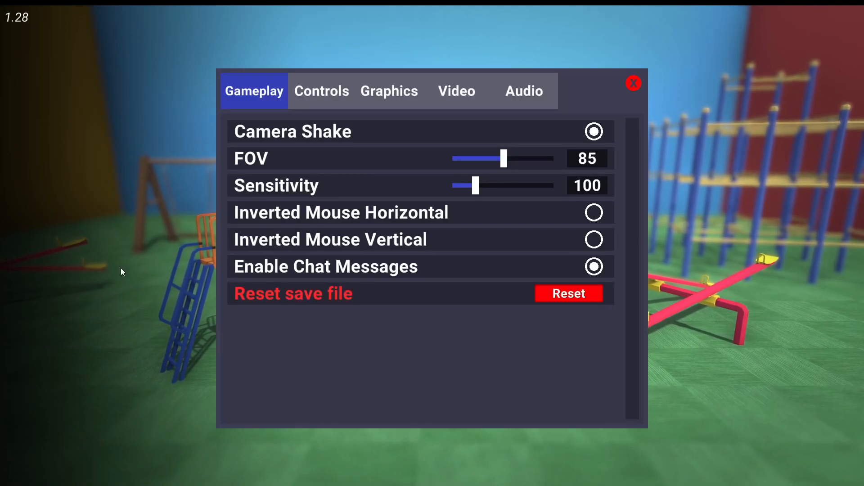
{"action": "mouse_move", "coordinate": [523, 91]}
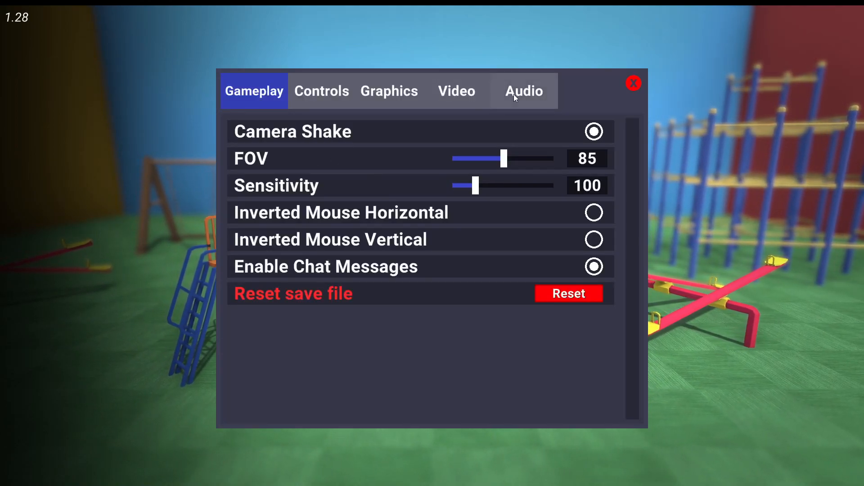
Switch to the Audio tab and drag Music volume down to 0
{"action": "left_click", "coordinate": [523, 90]}
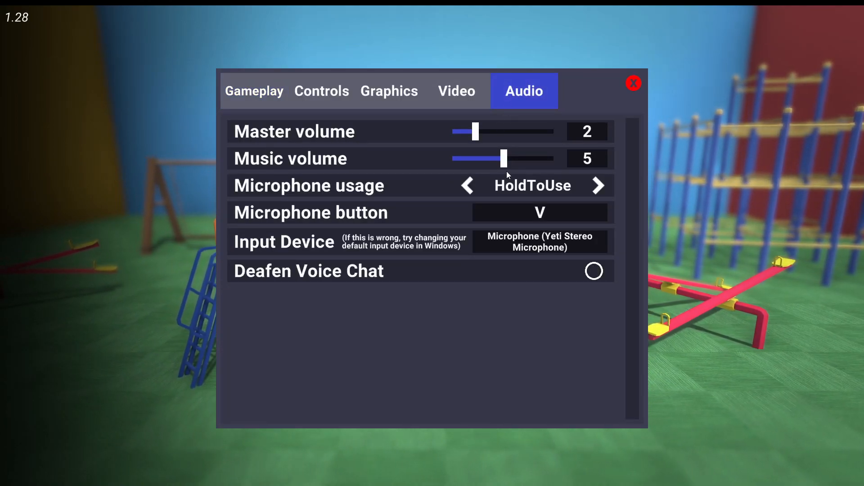
{"action": "left_click_drag", "start_coordinate": [502, 159], "coordinate": [453, 159]}
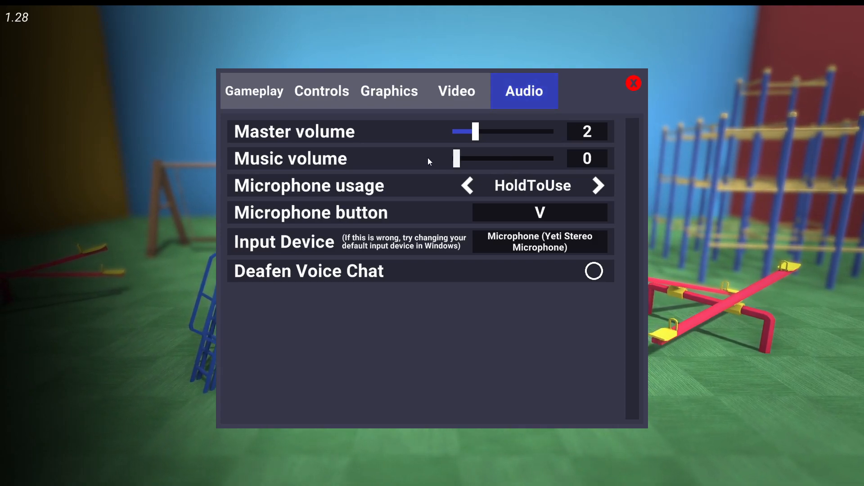
{"action": "mouse_move", "coordinate": [502, 144]}
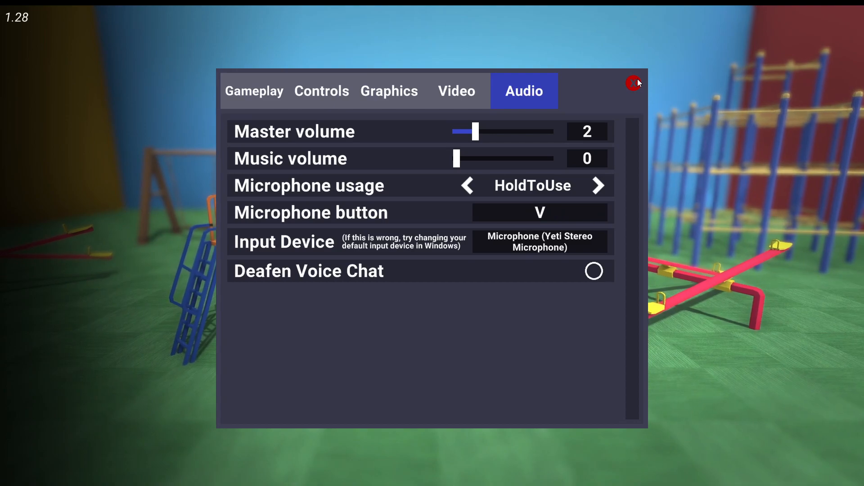
Close the game settings and bring up Windows Sound settings from the speaker tray icon
{"action": "left_click", "coordinate": [634, 83]}
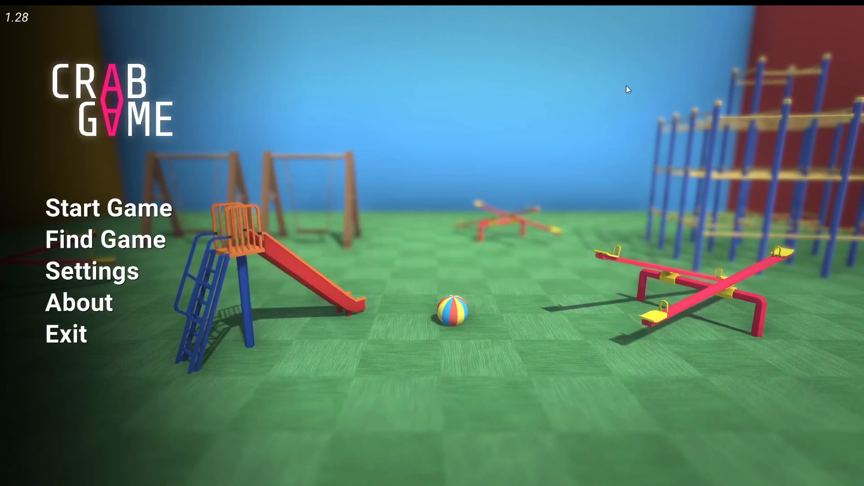
{"action": "left_click", "coordinate": [10, 479]}
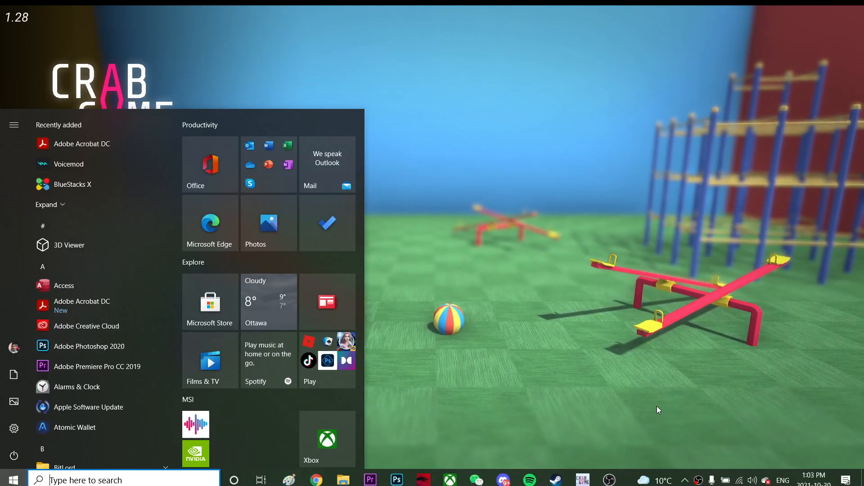
{"action": "right_click", "coordinate": [751, 480]}
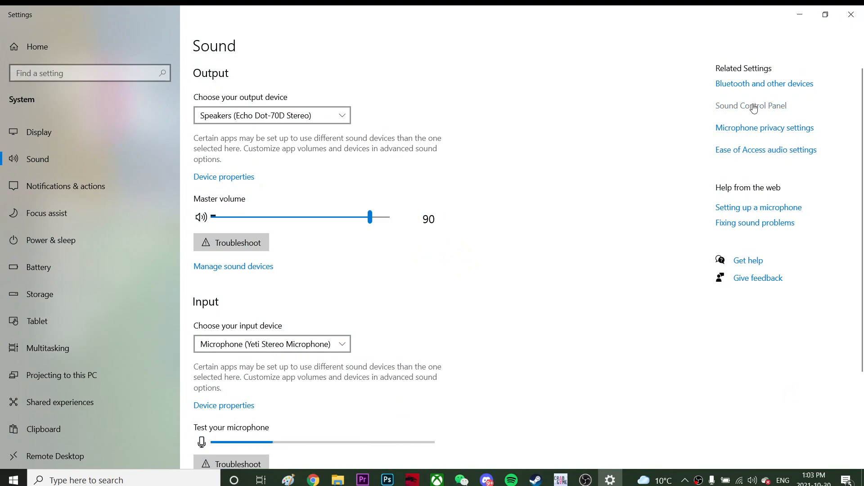
Open the classic Sound control panel and view recording devices, with Yeti Stereo Microphone default
{"action": "left_click", "coordinate": [751, 105]}
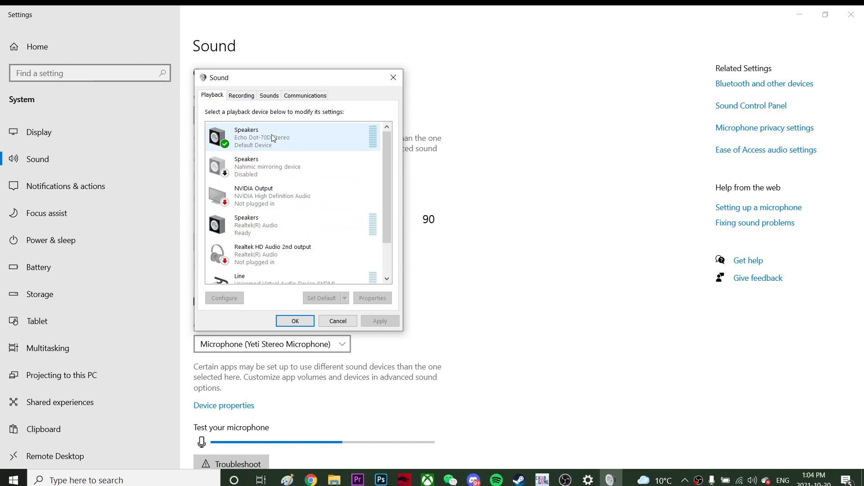
{"action": "mouse_move", "coordinate": [320, 141]}
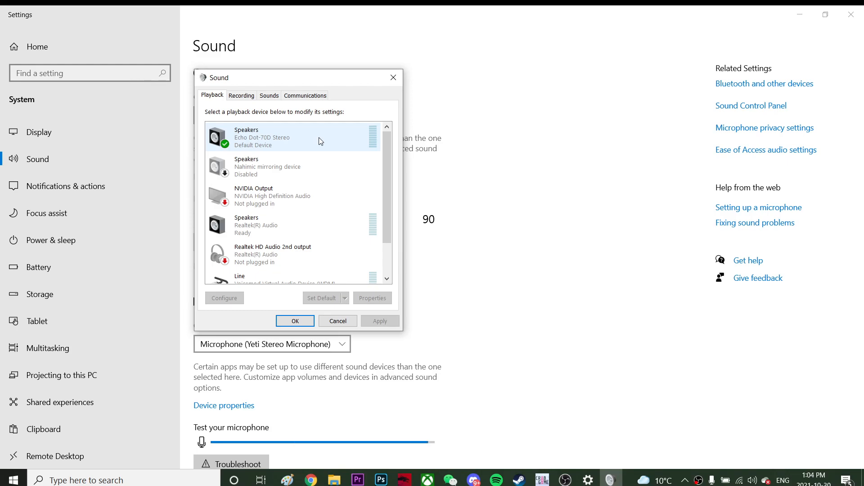
{"action": "left_click", "coordinate": [241, 95]}
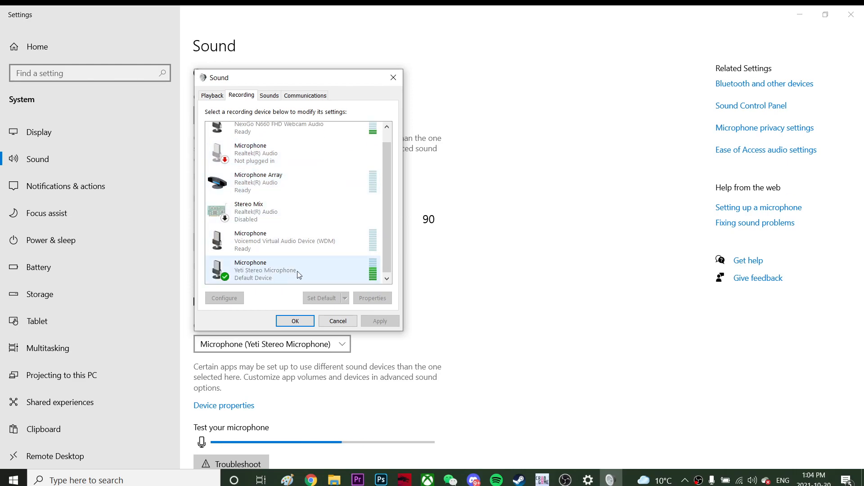
{"action": "mouse_move", "coordinate": [276, 275]}
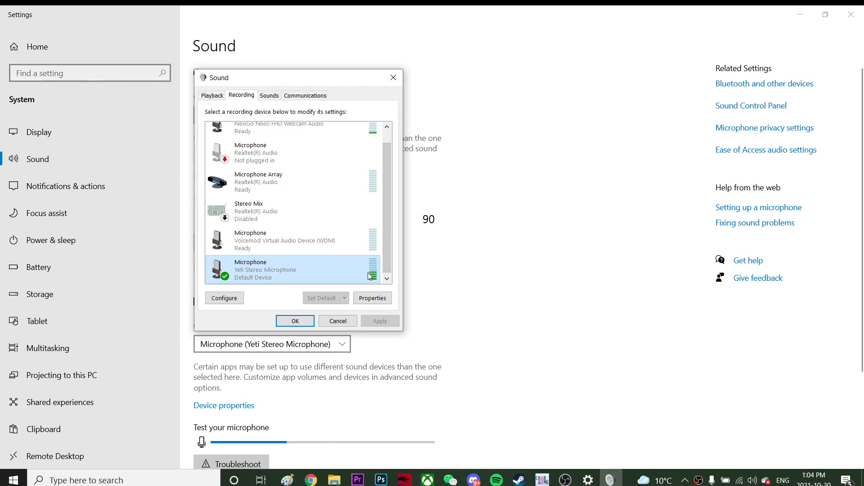
{"action": "left_click", "coordinate": [211, 95]}
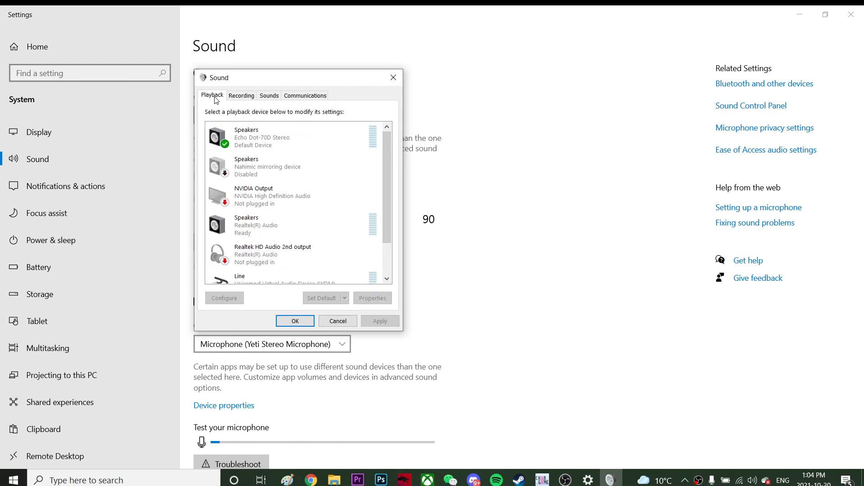